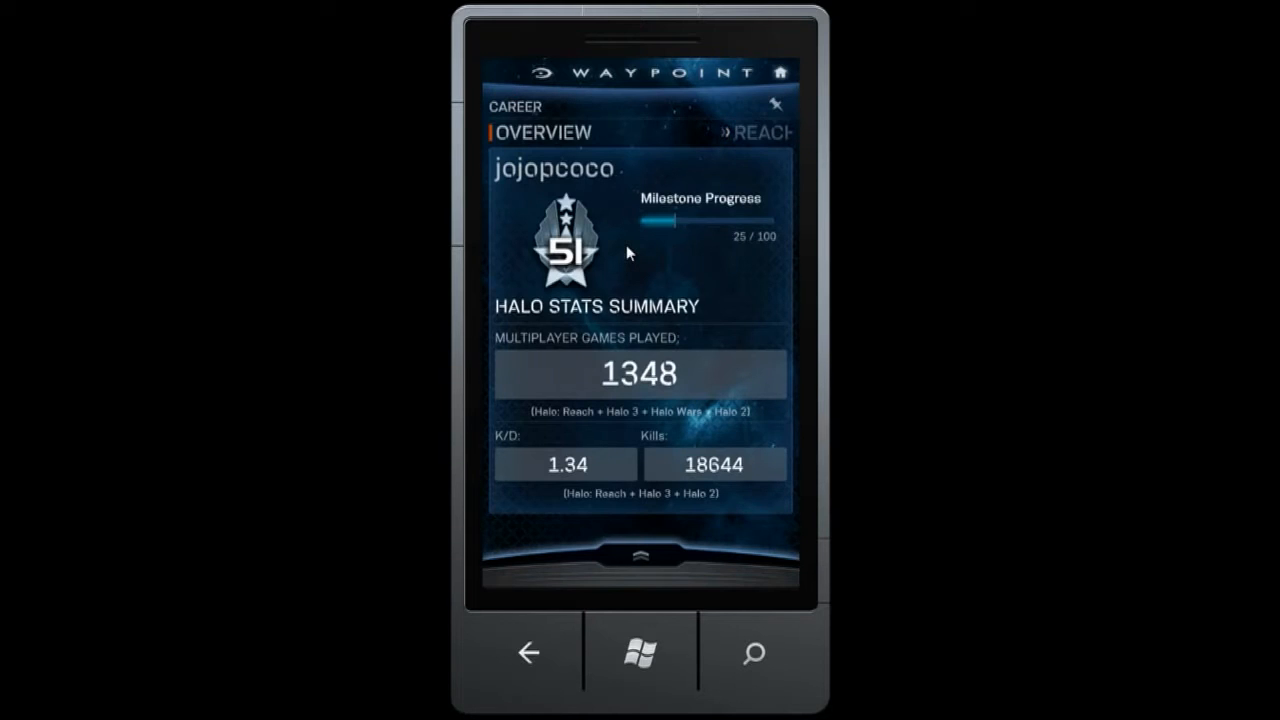
{"action": "mouse_move", "coordinate": [760, 135]}
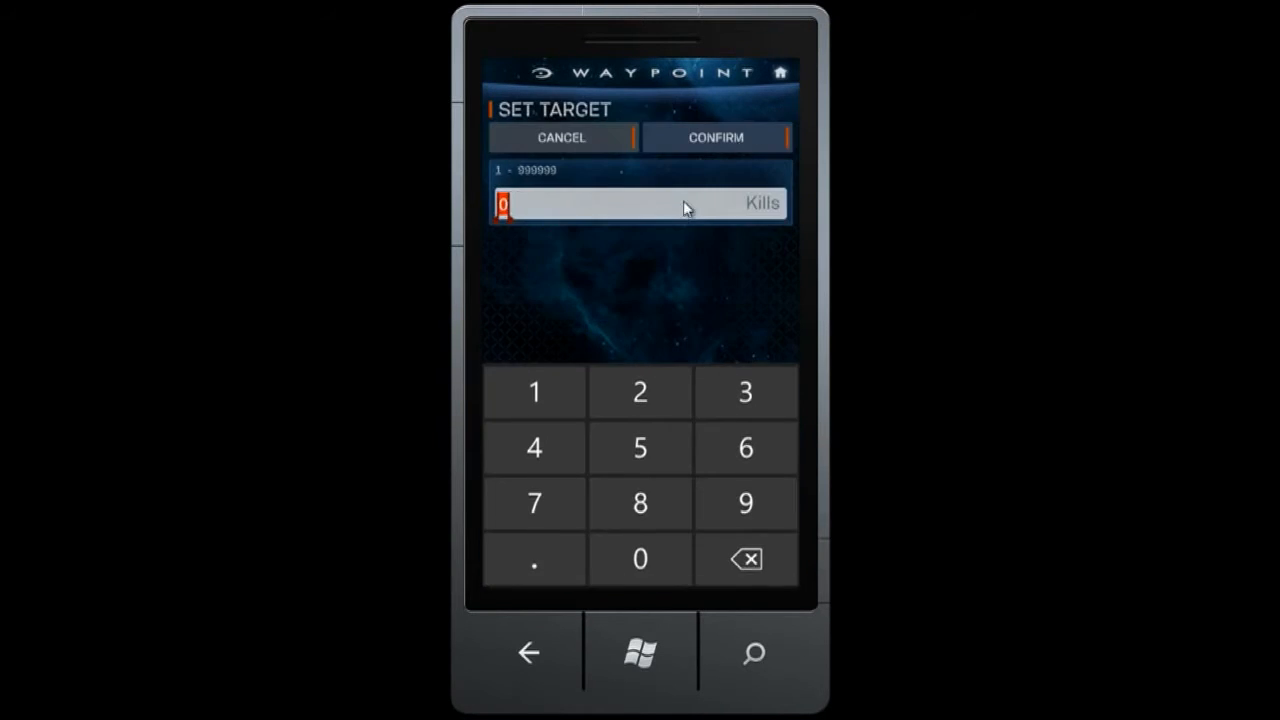
Confirm the kill target and invited friends, then create the 'all your grunts' challenge.
{"action": "left_click", "coordinate": [716, 137]}
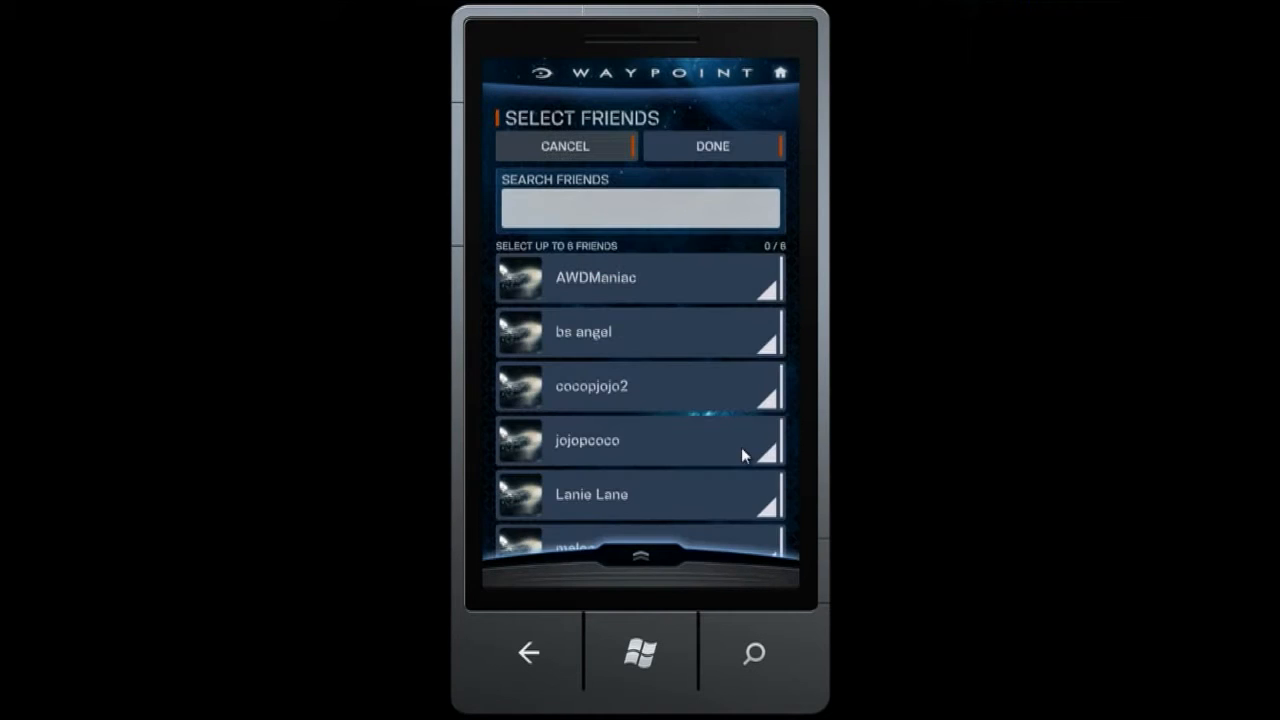
{"action": "left_click", "coordinate": [712, 146]}
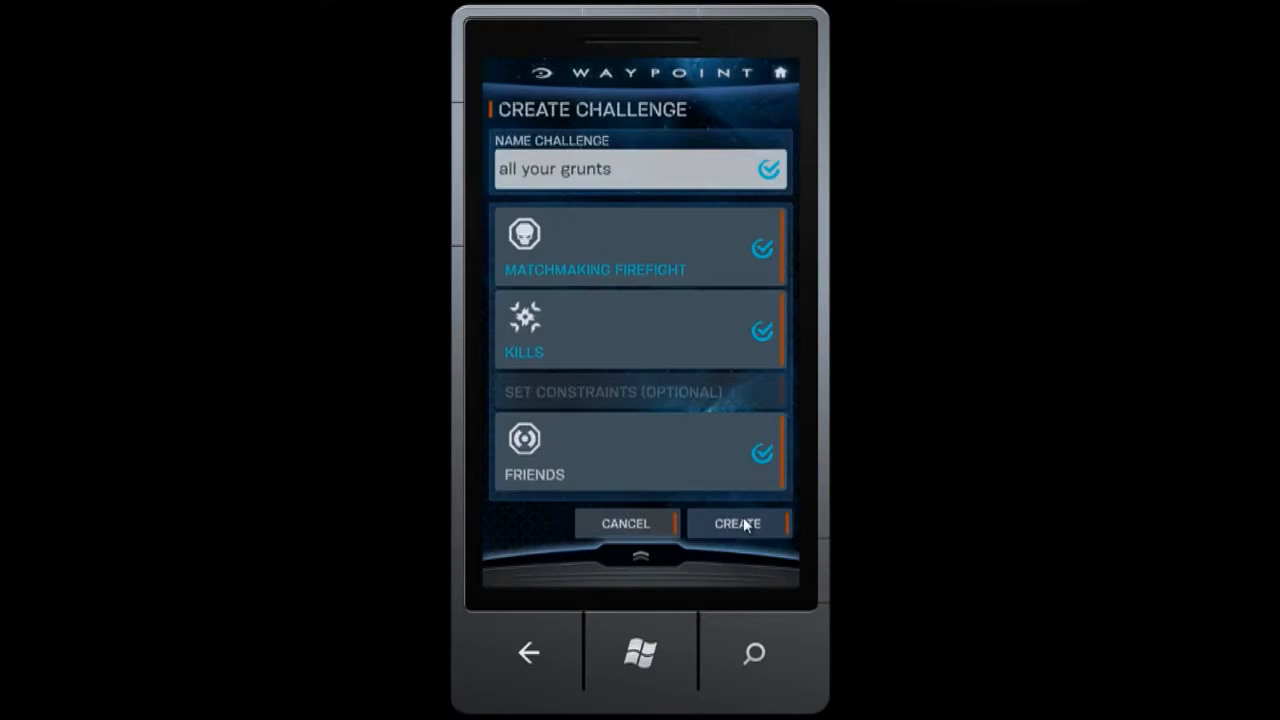
{"action": "left_click", "coordinate": [738, 523]}
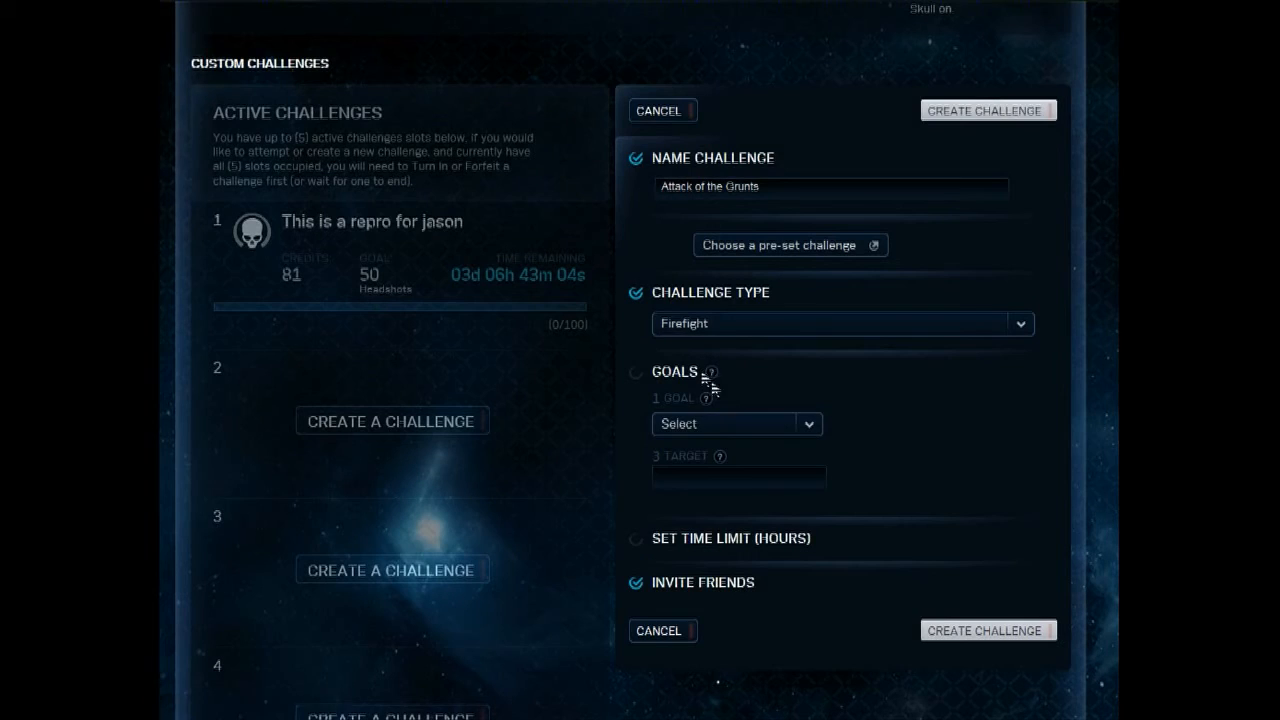
Set the goal to 200 Kills of enemy of type Grunt Infantry with a 4-hour limit.
{"action": "left_click", "coordinate": [735, 423]}
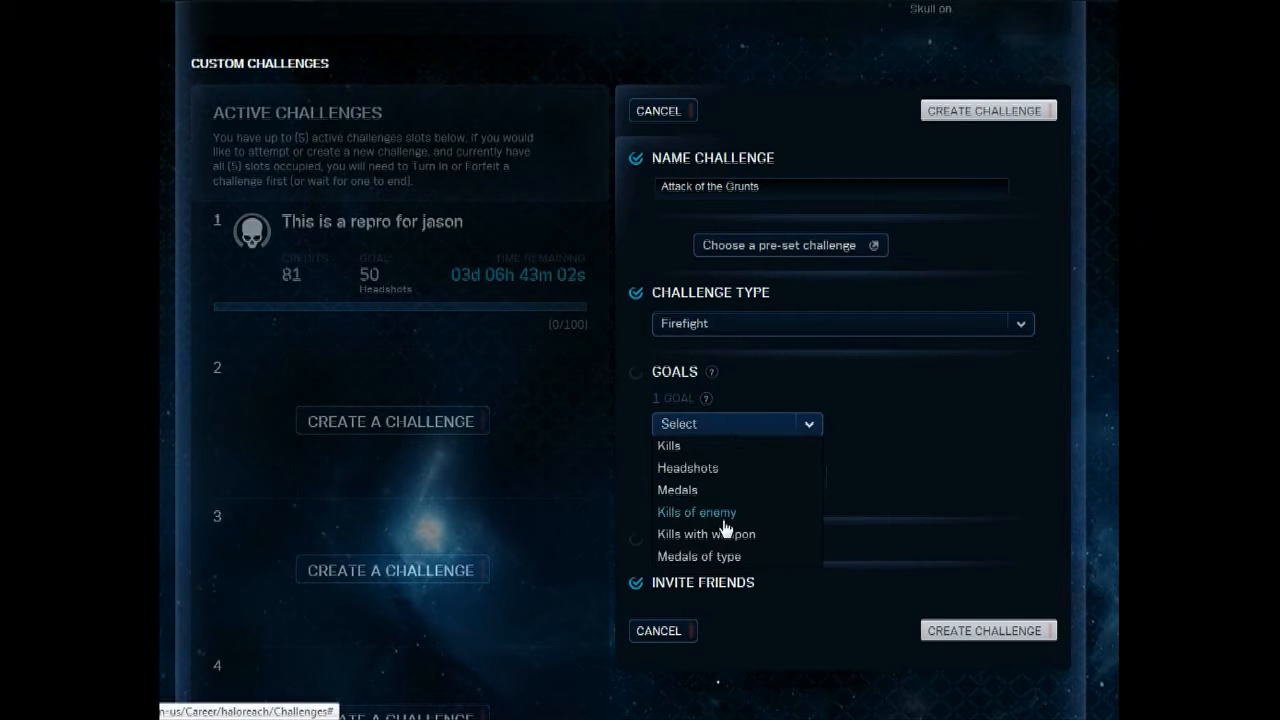
{"action": "left_click", "coordinate": [696, 511]}
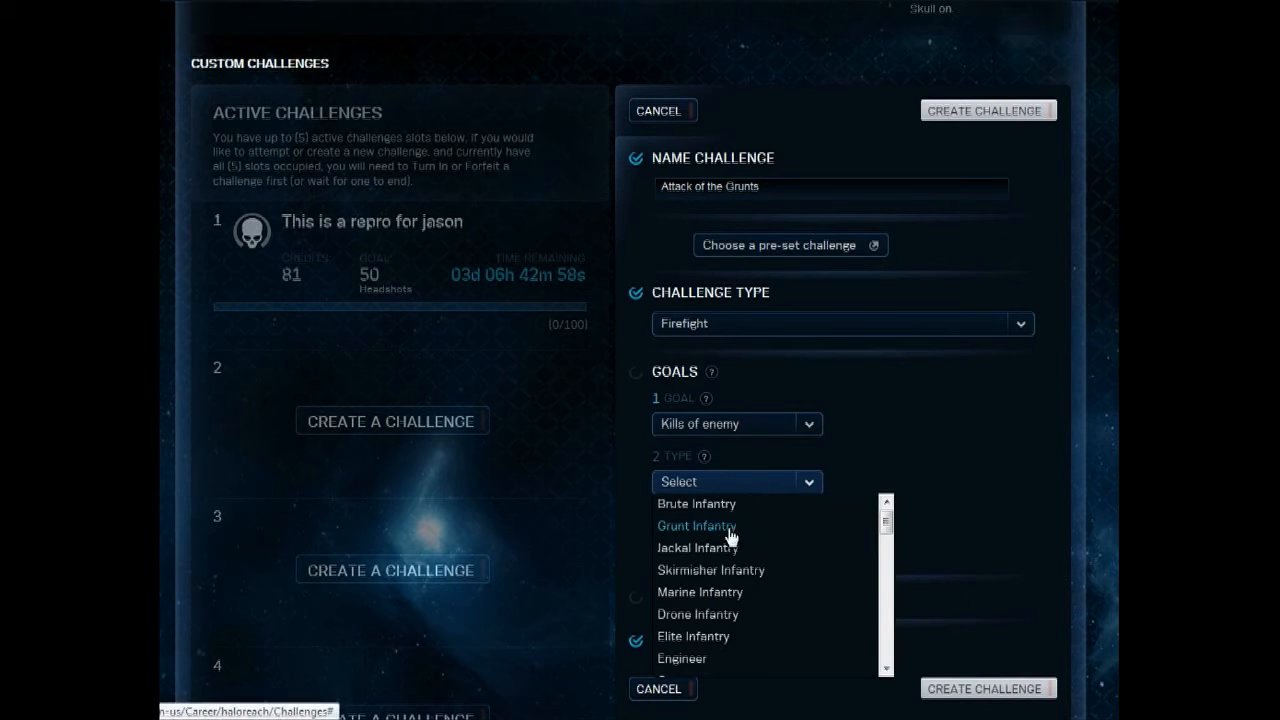
{"action": "left_click", "coordinate": [697, 525]}
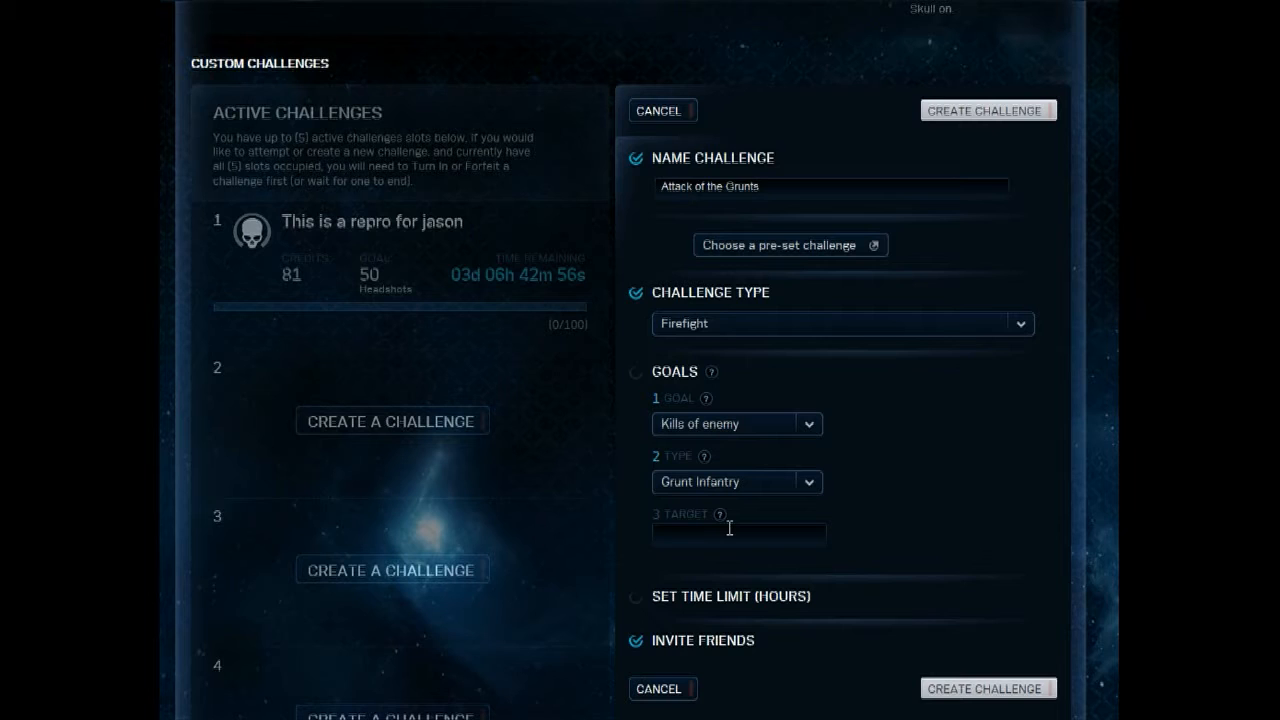
{"action": "type", "text": "200"}
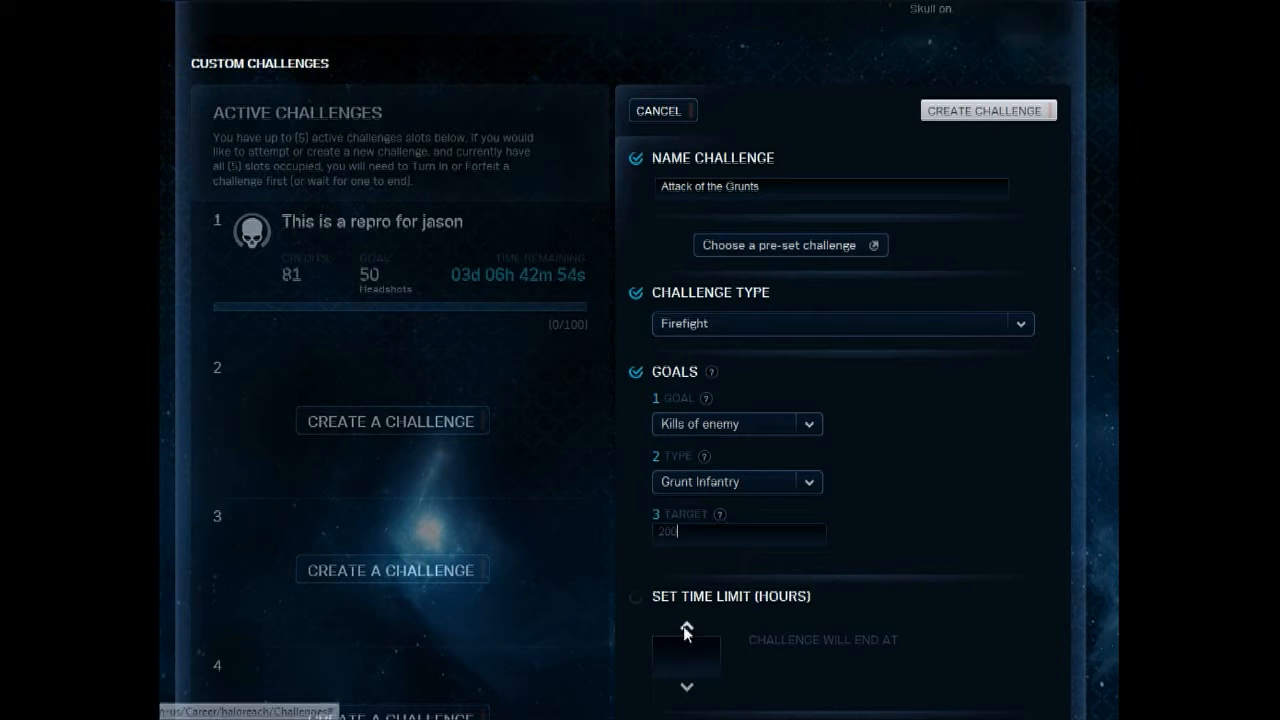
{"action": "left_click", "coordinate": [686, 628]}
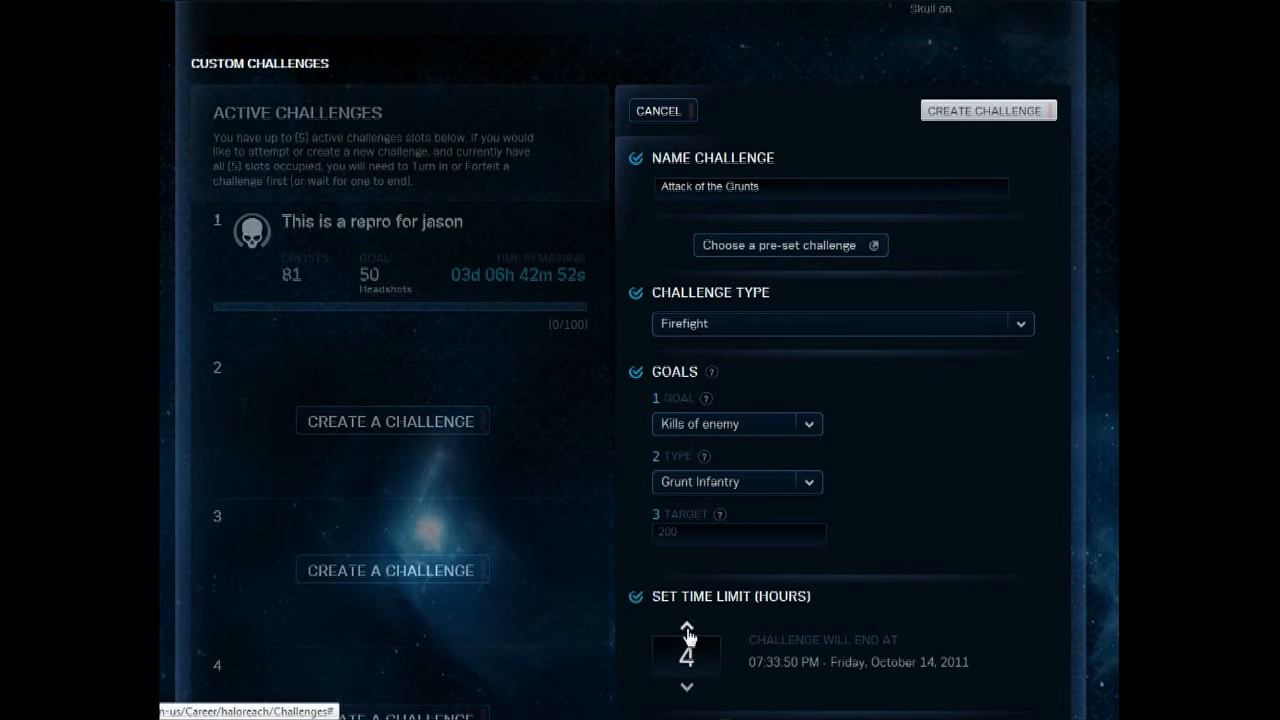
{"action": "scroll", "scroll_direction": "down", "scroll_amount": 3}
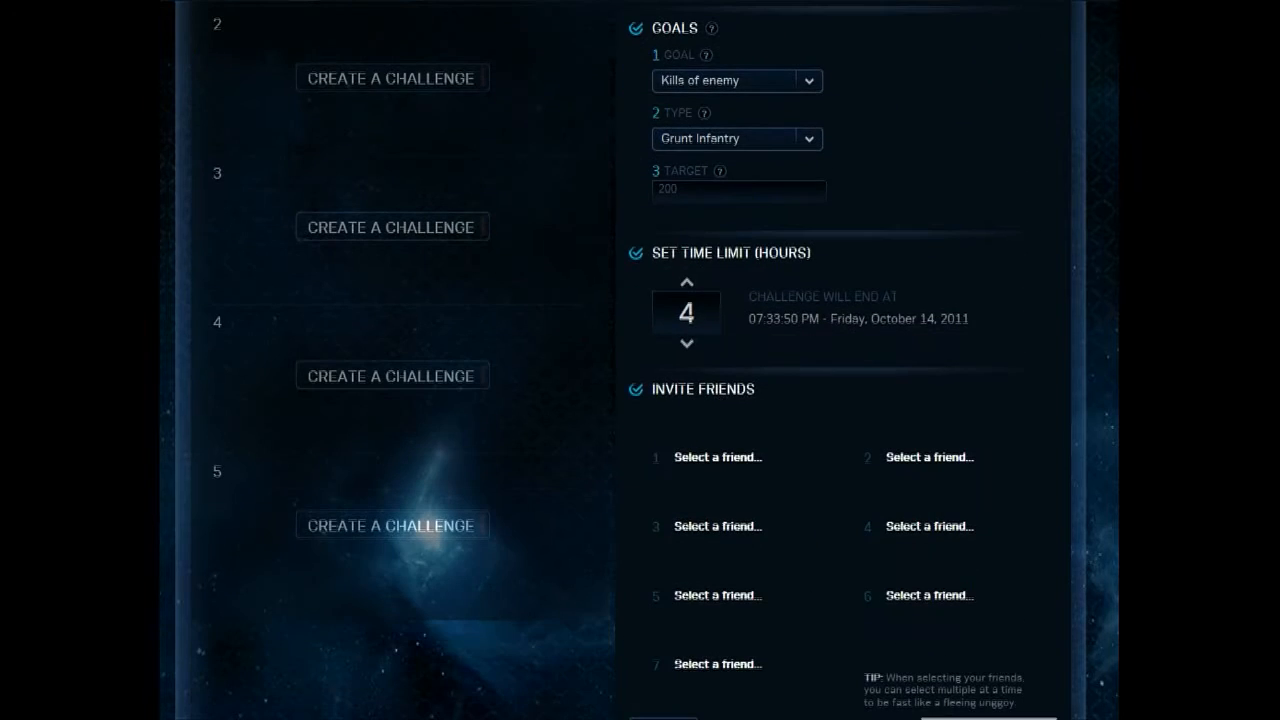